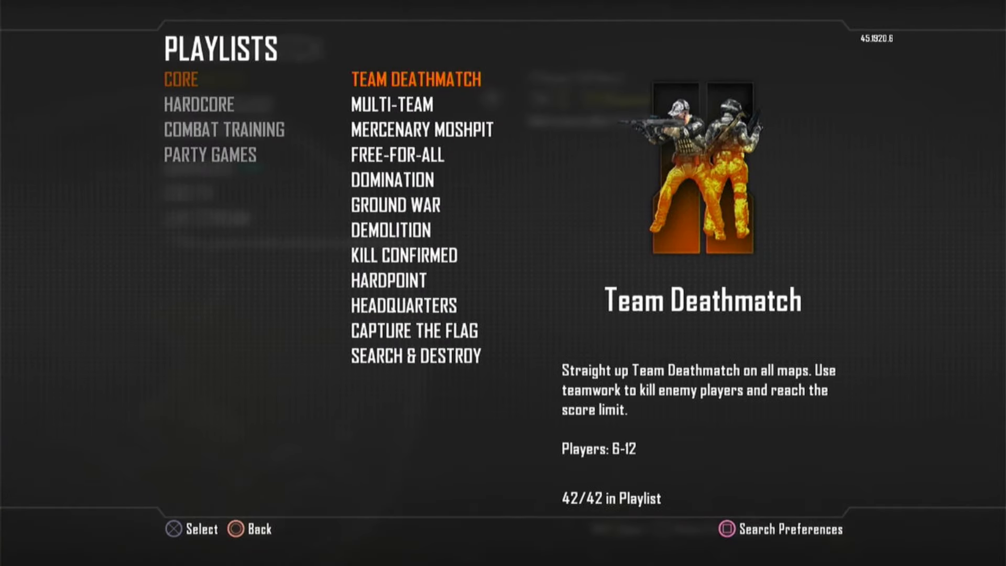
{"action": "left_click", "coordinate": [416, 80]}
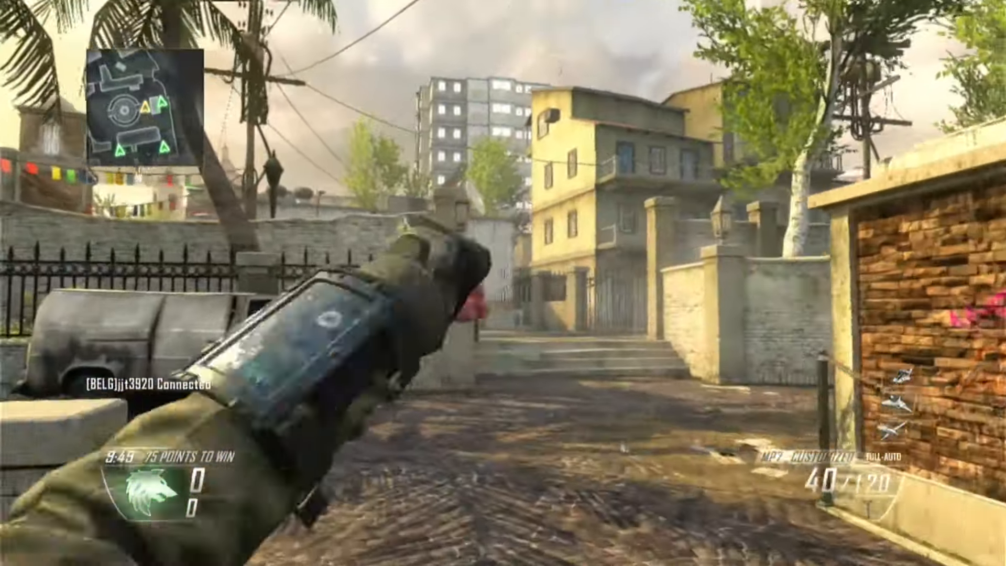
{"action": "left_click", "coordinate": [503, 283]}
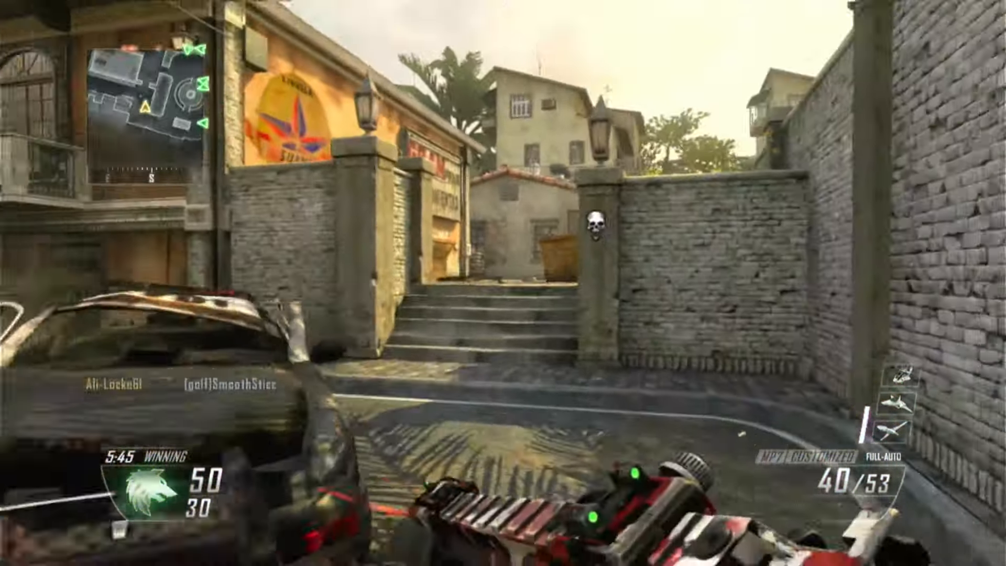
{"action": "left_click", "coordinate": [503, 283]}
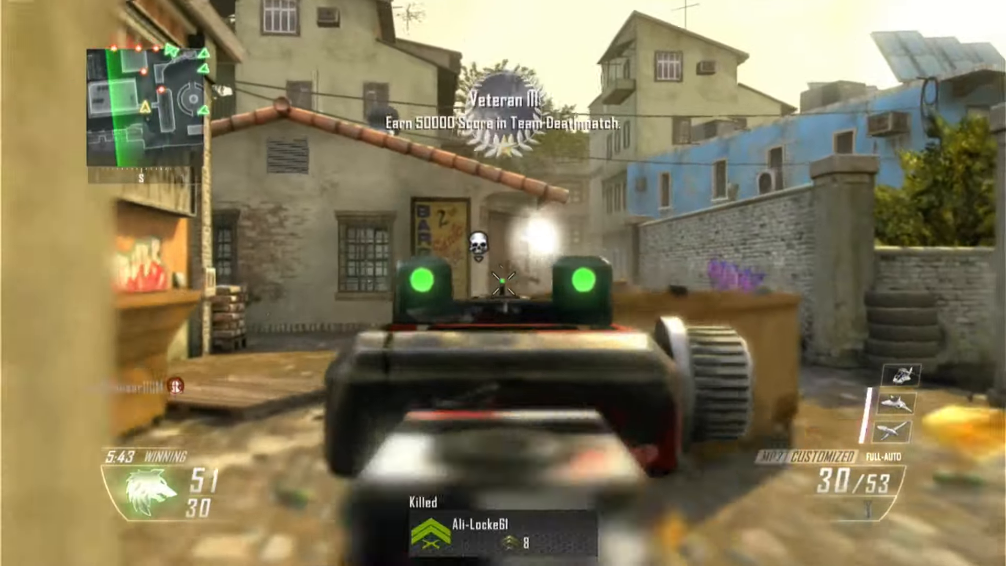
{"action": "left_click", "coordinate": [503, 283]}
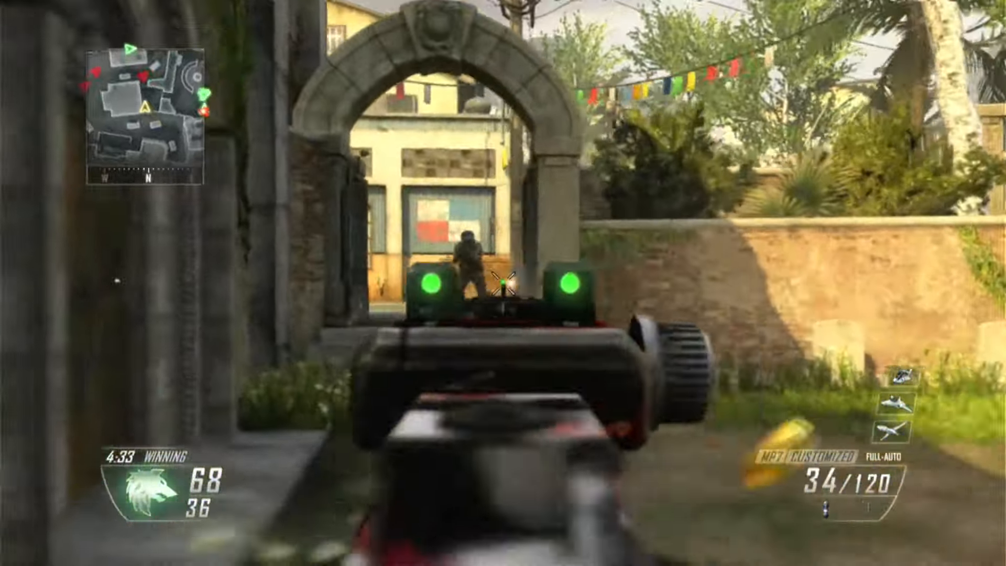
{"action": "left_click", "coordinate": [503, 282]}
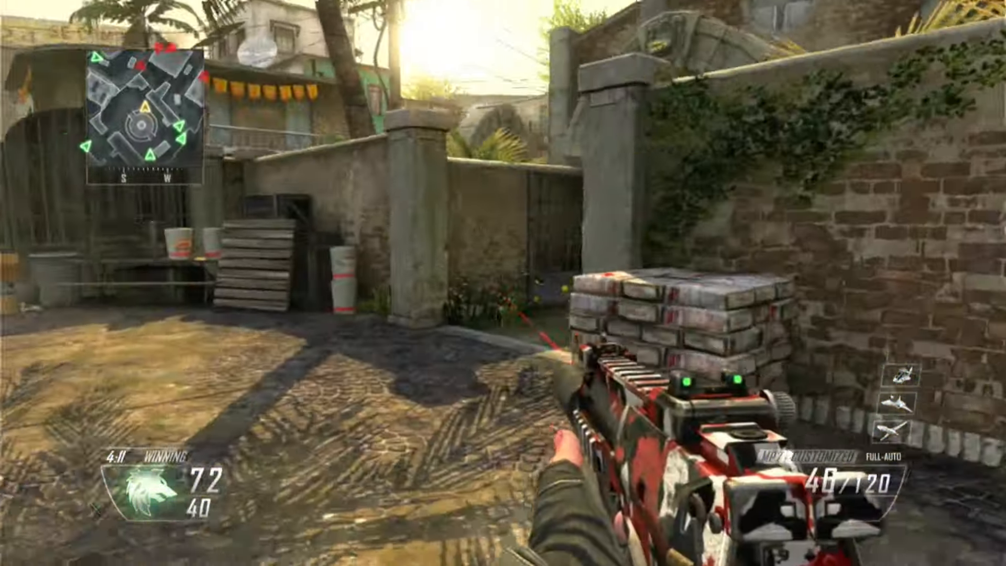
{"action": "left_click", "coordinate": [503, 283]}
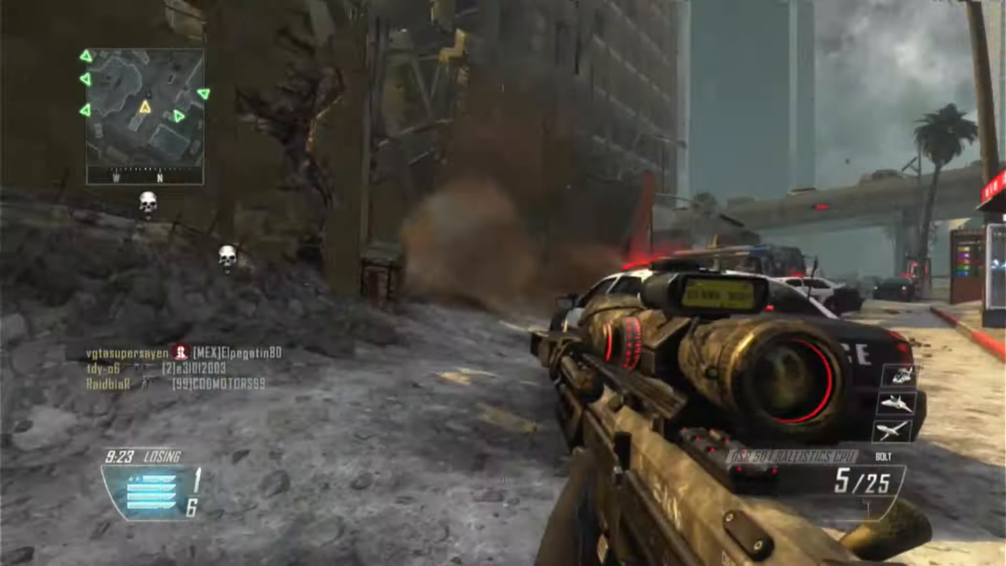
{"action": "left_click", "coordinate": [503, 284]}
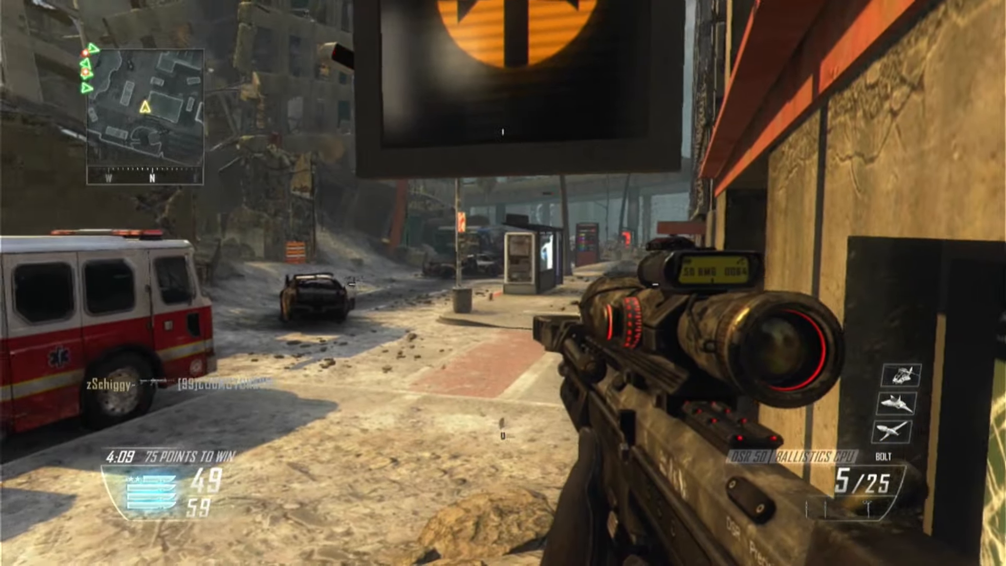
{"action": "left_click", "coordinate": [504, 283]}
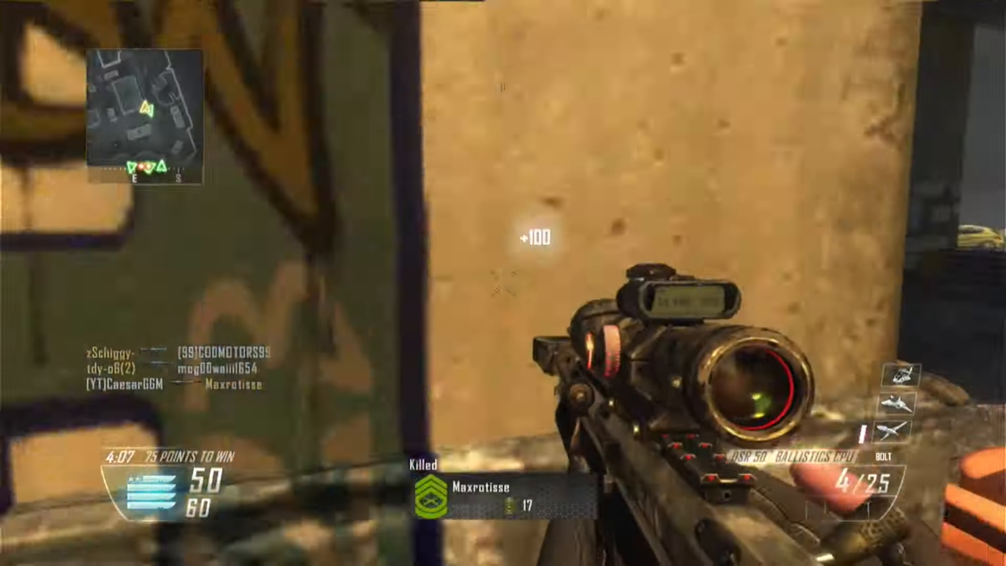